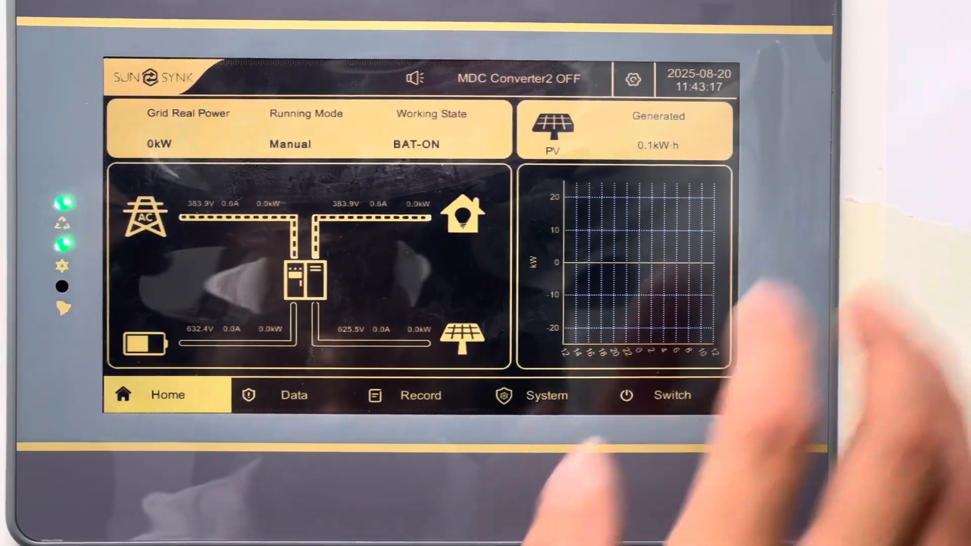
# Show the MAC Parameter settings with power factor and bus voltage values
pyautogui.click(547, 395)
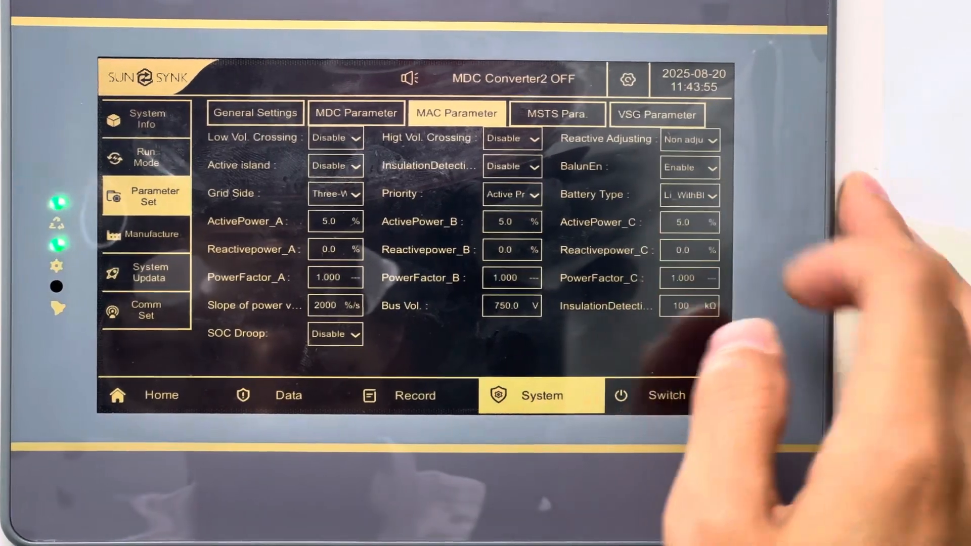
# Set the Grid Side connection to Four-Wire, leaving other AC parameters unchanged
pyautogui.click(334, 193)
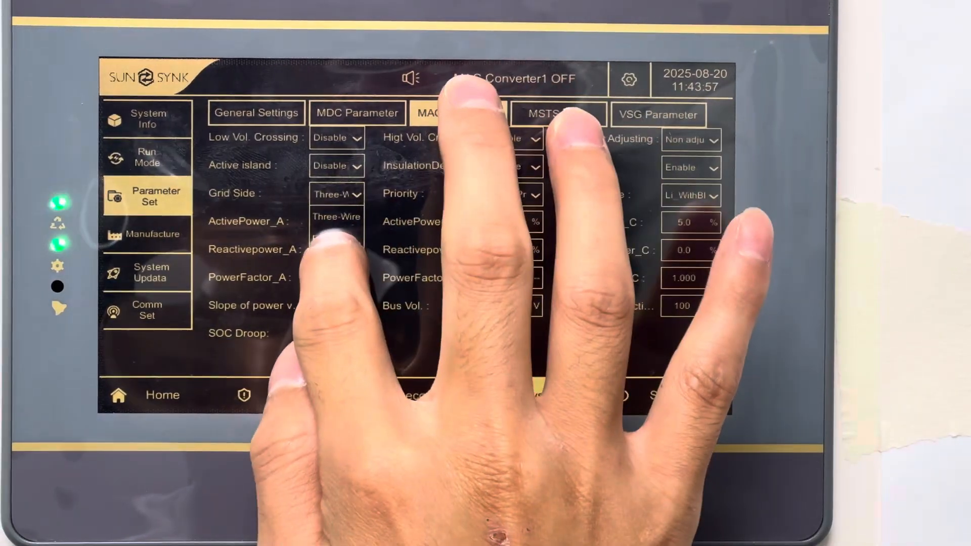
pyautogui.click(335, 217)
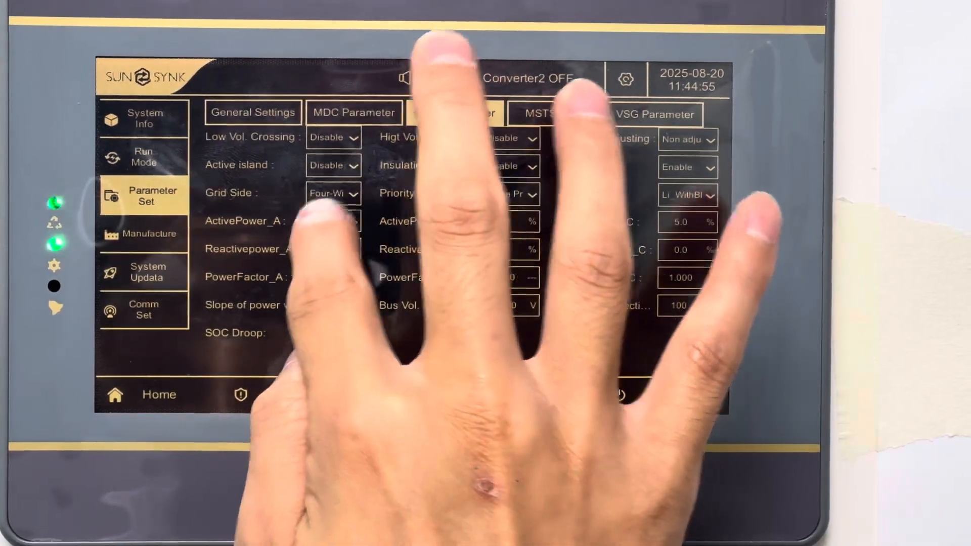
# Show Real-Time Data page 1 with battery at 632.2 V and AC outputs at zero
pyautogui.click(457, 112)
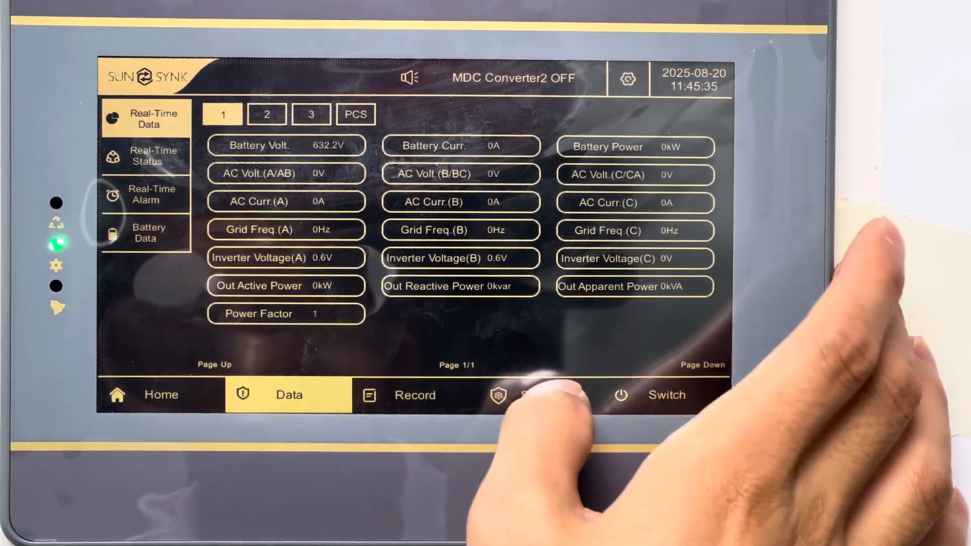
# Check the off-grid manual Run Mode, then show the Switch page with the system still off
pyautogui.click(540, 395)
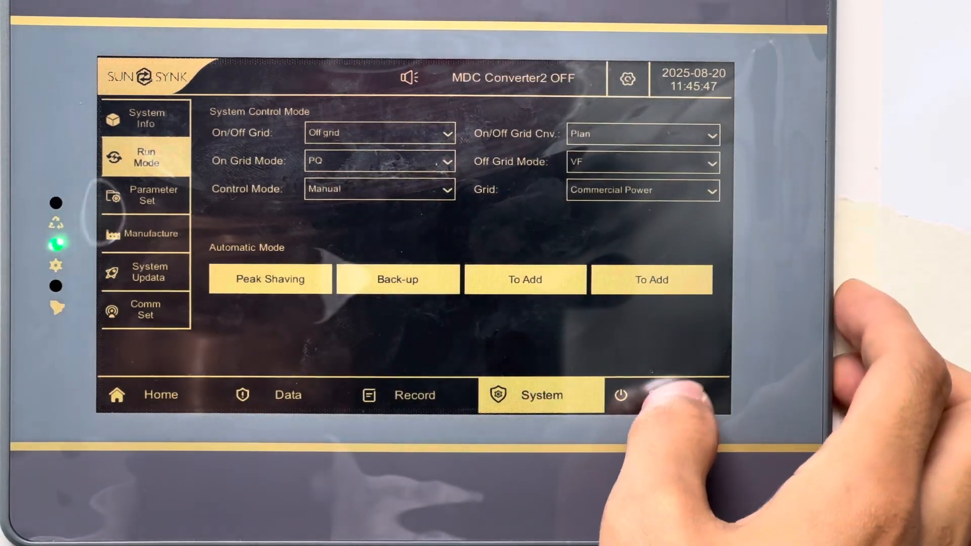
pyautogui.click(621, 395)
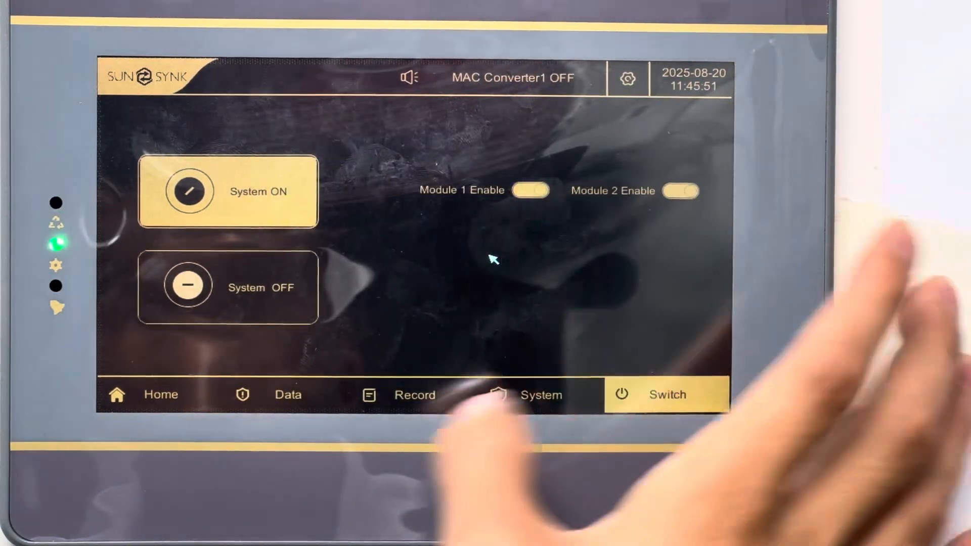
# Turn the system ON and watch live data reach about 380 V, 49.99 Hz and 1.5 kW
pyautogui.click(288, 395)
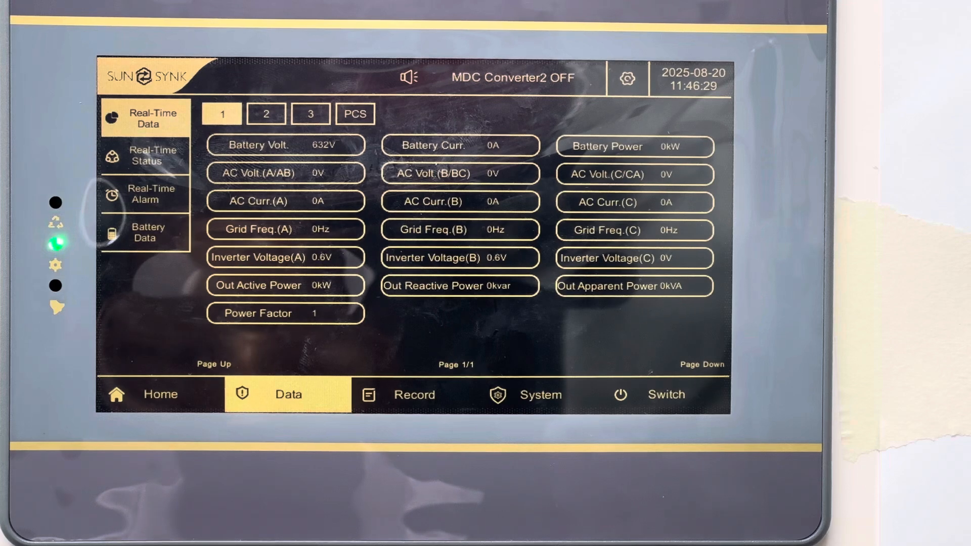
pyautogui.click(702, 364)
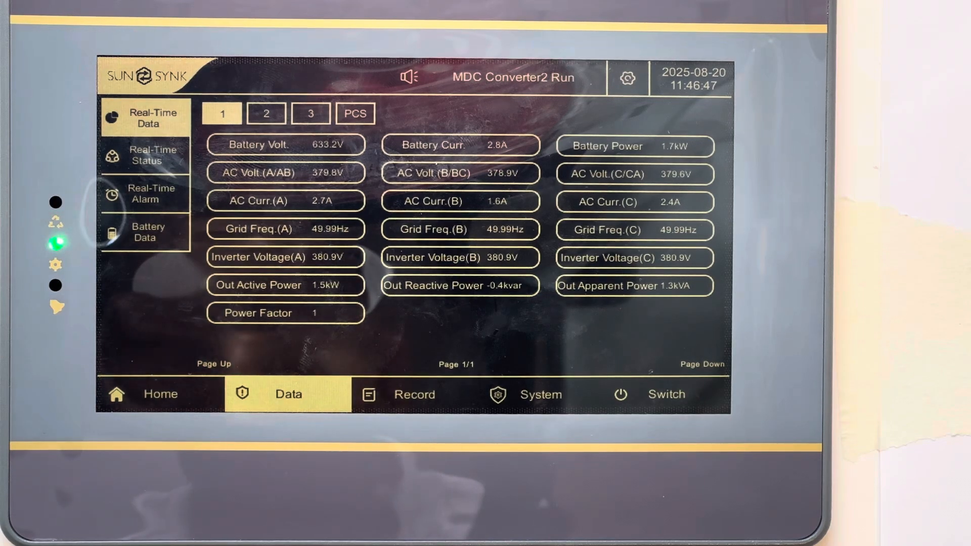
# Trigger the off-grid transfer and monitor until the status reads Off-grid run at 1.5 kW
pyautogui.click(160, 393)
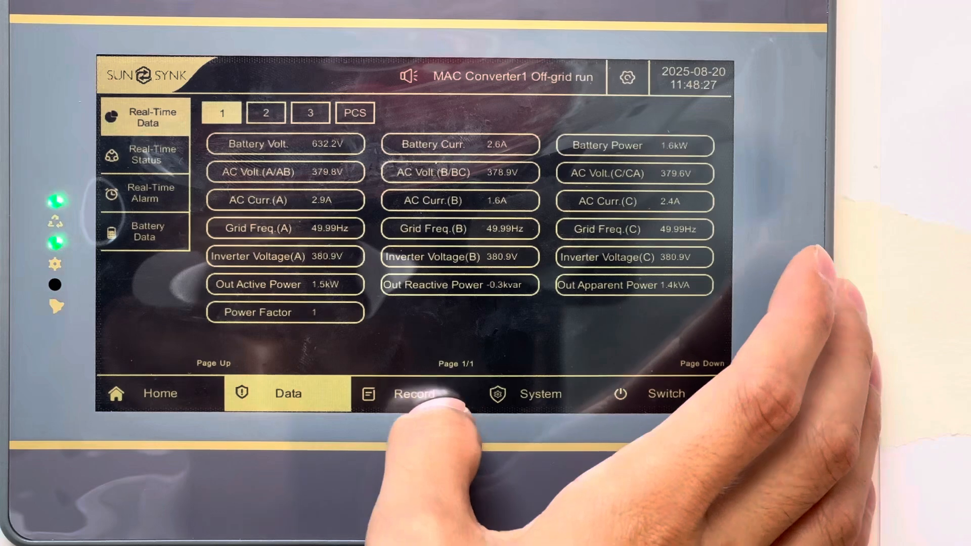
# View System Info, then module 1 live data: 0 kW, about 382–385 V at 49.97 Hz
pyautogui.click(414, 393)
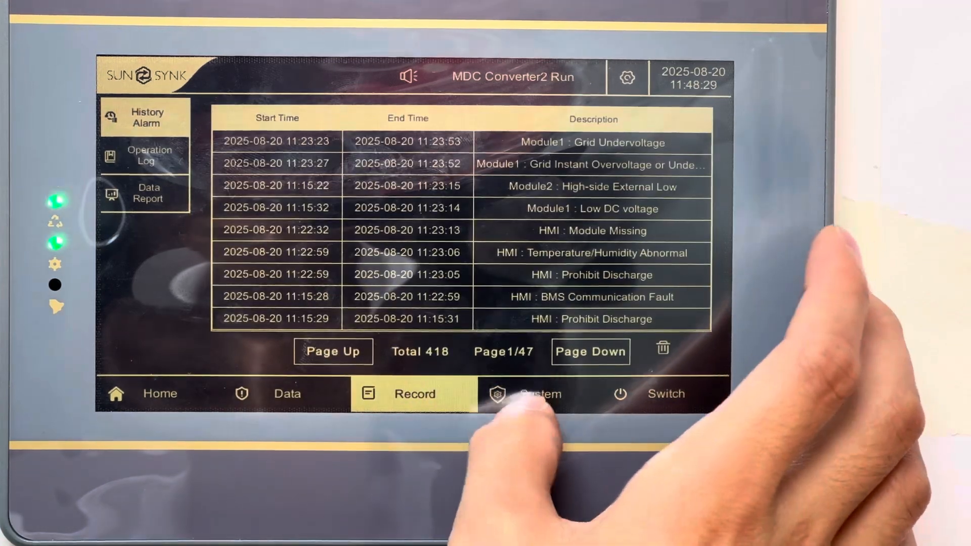
pyautogui.click(540, 393)
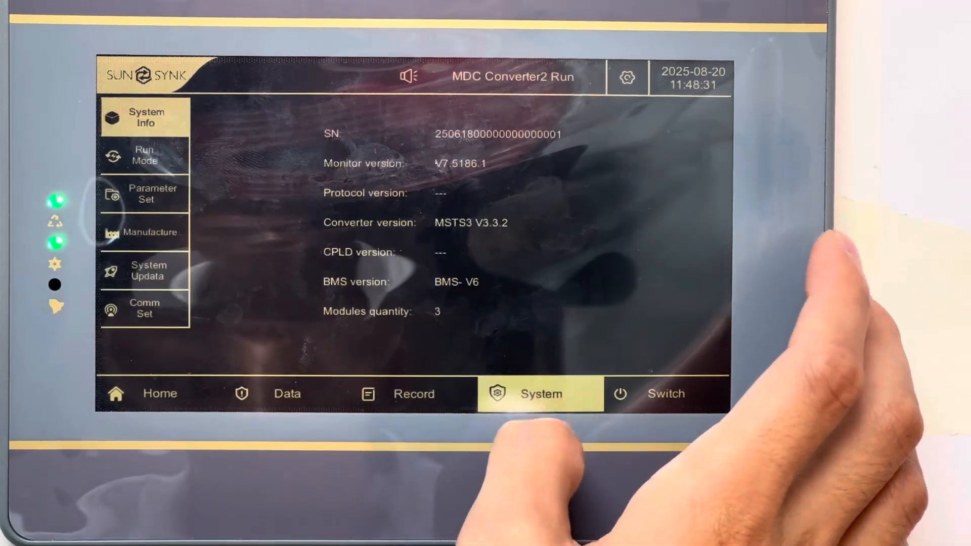
pyautogui.click(145, 154)
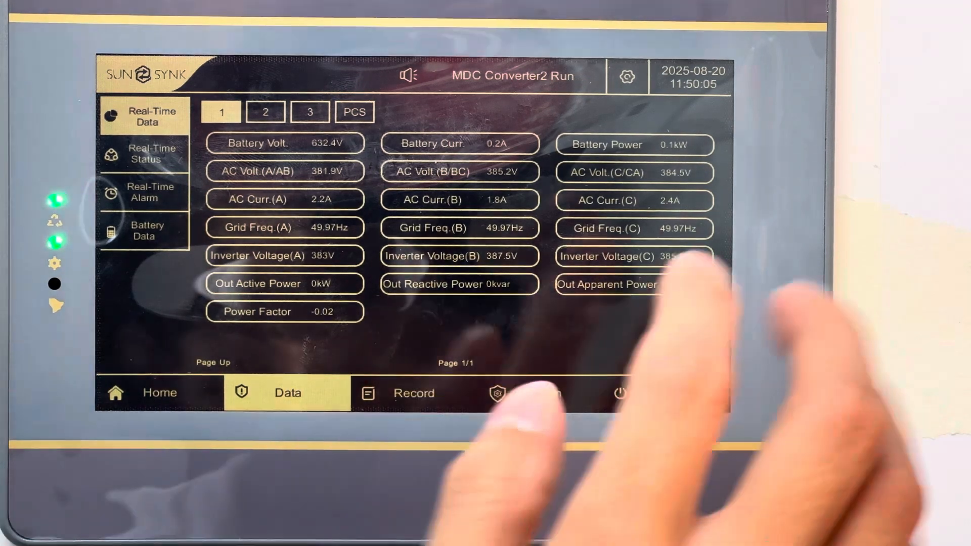
# Reach Run Mode and show the On/Off Grid list with on-grid and off-grid choices
pyautogui.click(529, 393)
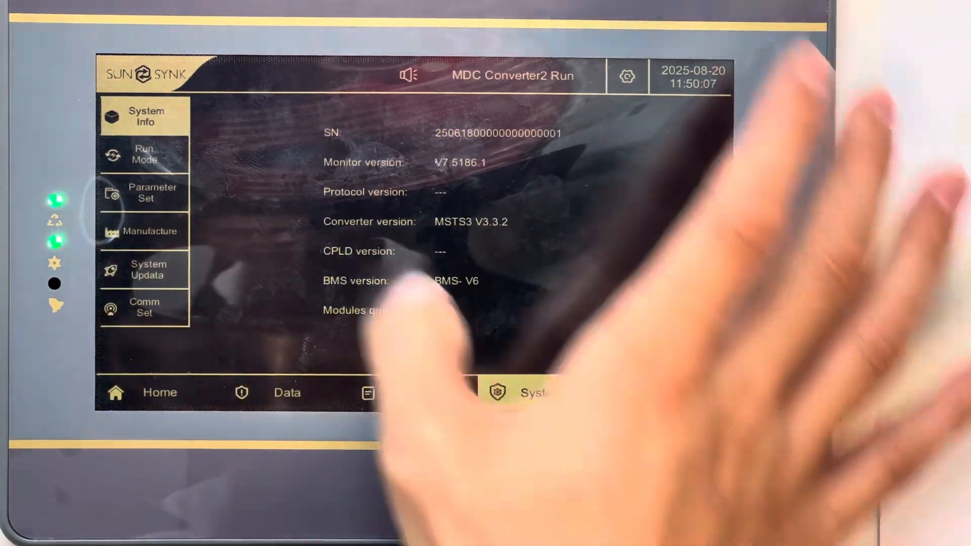
pyautogui.click(144, 154)
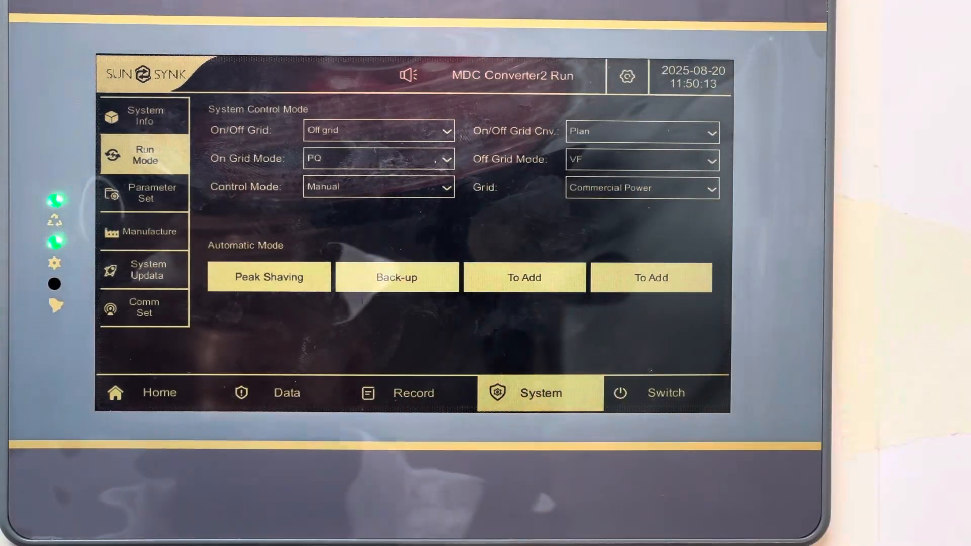
pyautogui.click(287, 392)
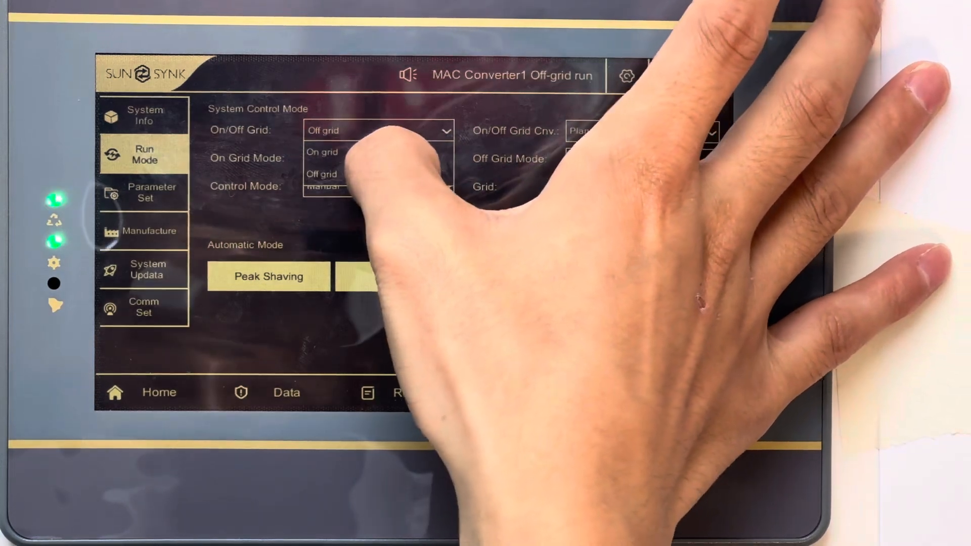
# Select On grid and confirm live readings of about 380 V, 49.98 Hz and 1.4 kW
pyautogui.click(286, 392)
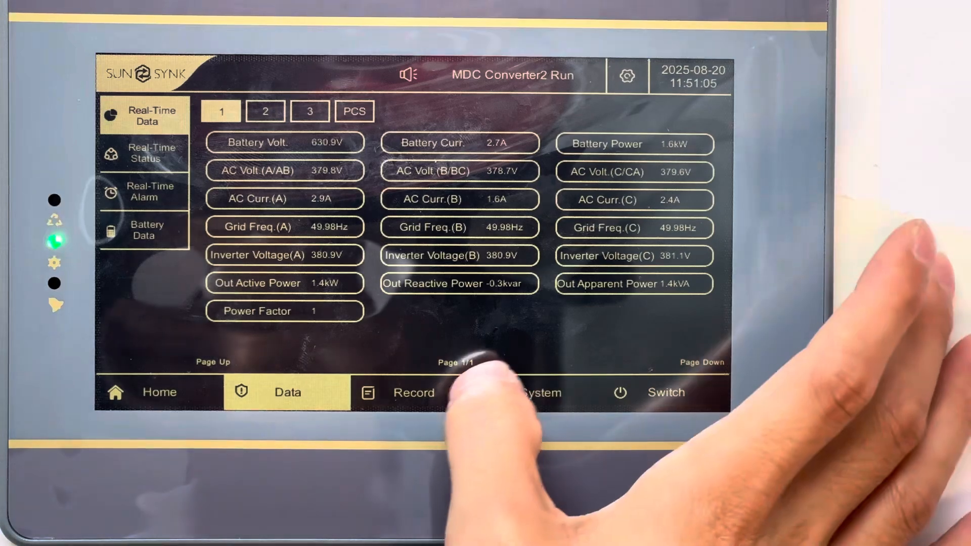
# Review Run Mode and power readings, then show the History Alarm list of 418 events
pyautogui.click(541, 393)
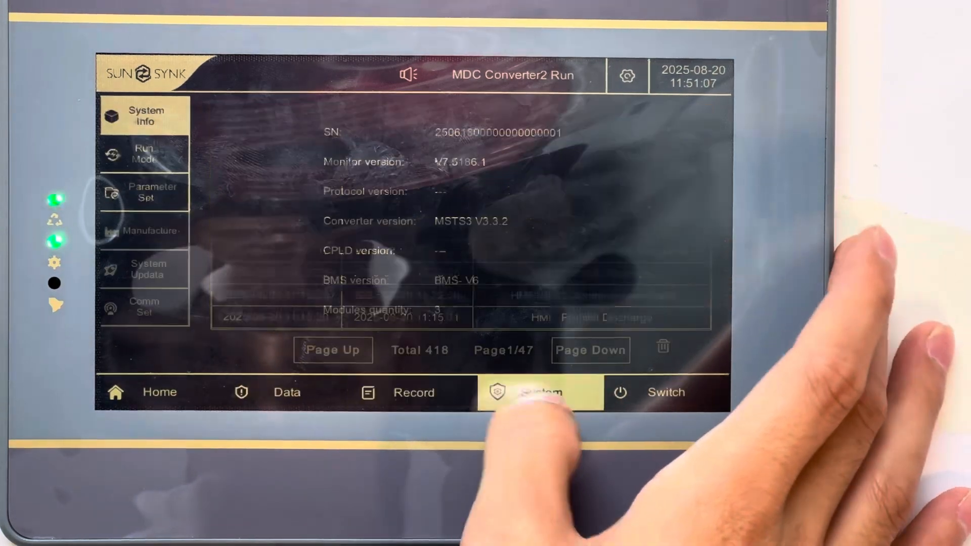
pyautogui.click(143, 154)
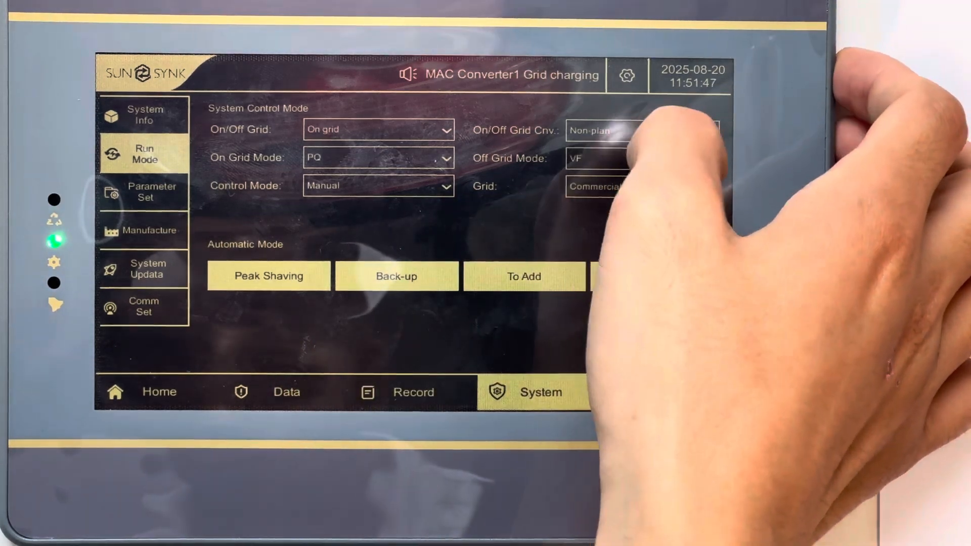
pyautogui.click(286, 391)
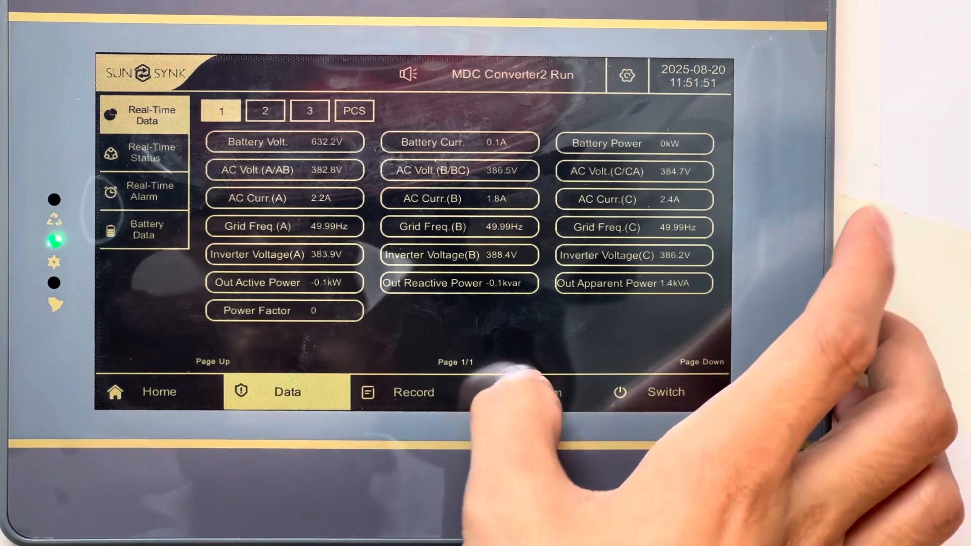
pyautogui.click(539, 392)
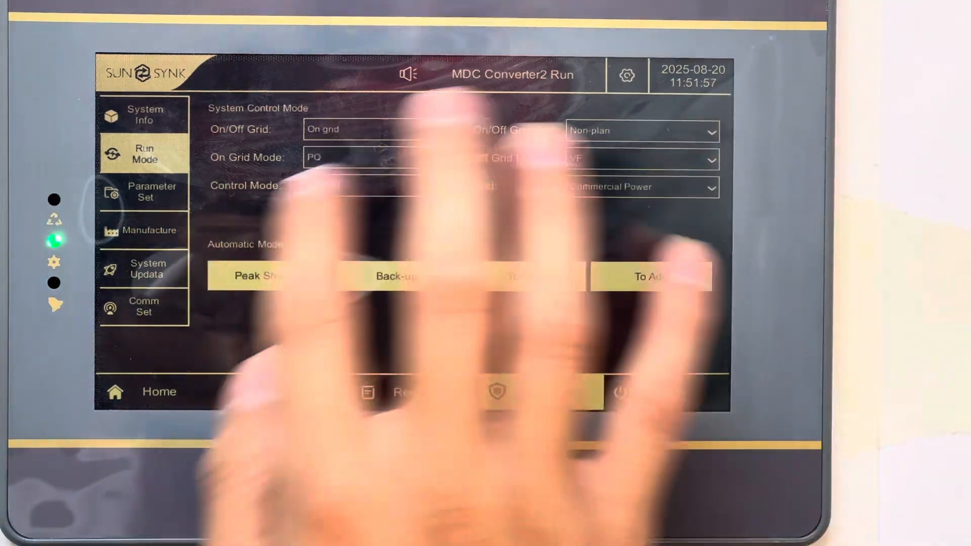
pyautogui.click(142, 230)
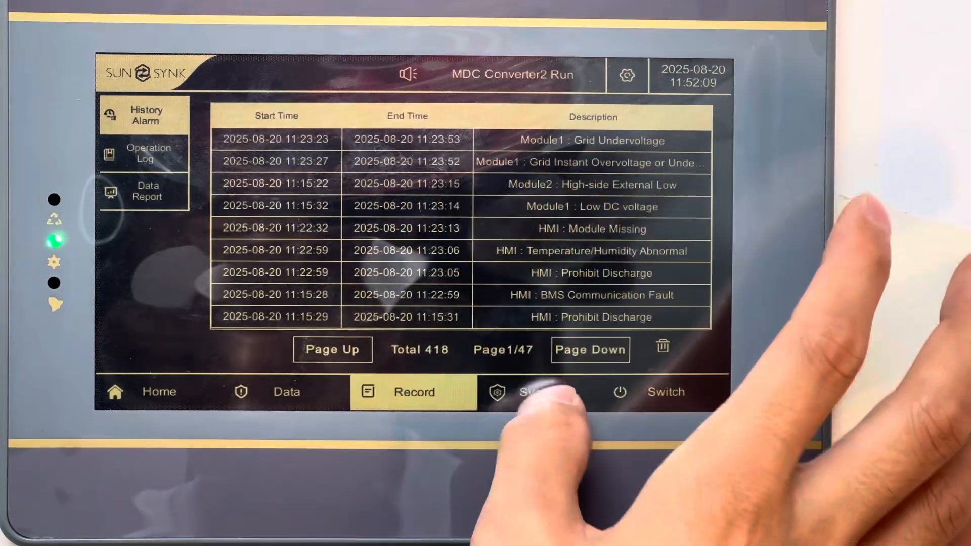
# Return to the Run Mode page and set On/Off Grid to Off grid
pyautogui.click(526, 391)
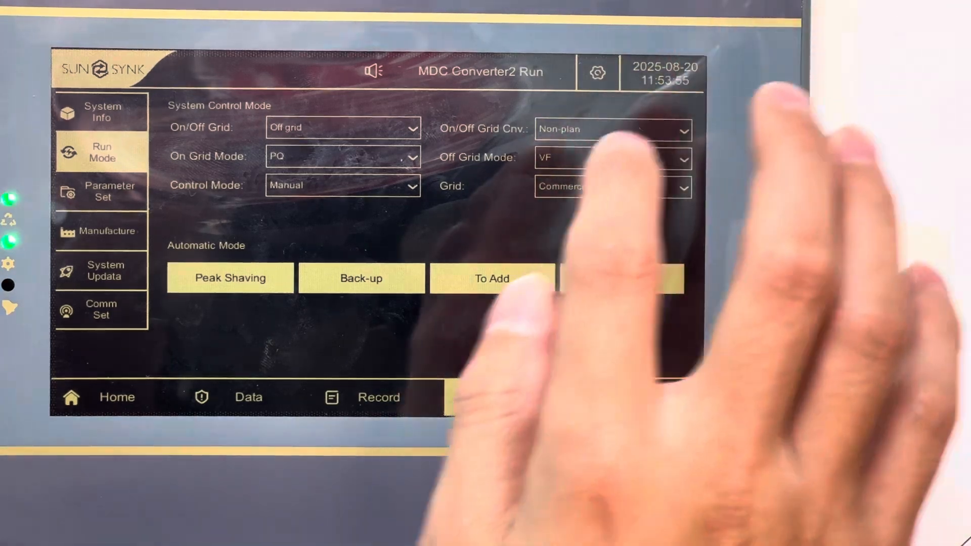
# Select Manufacture in the left menu, bringing up the Enter Password keypad
pyautogui.click(101, 191)
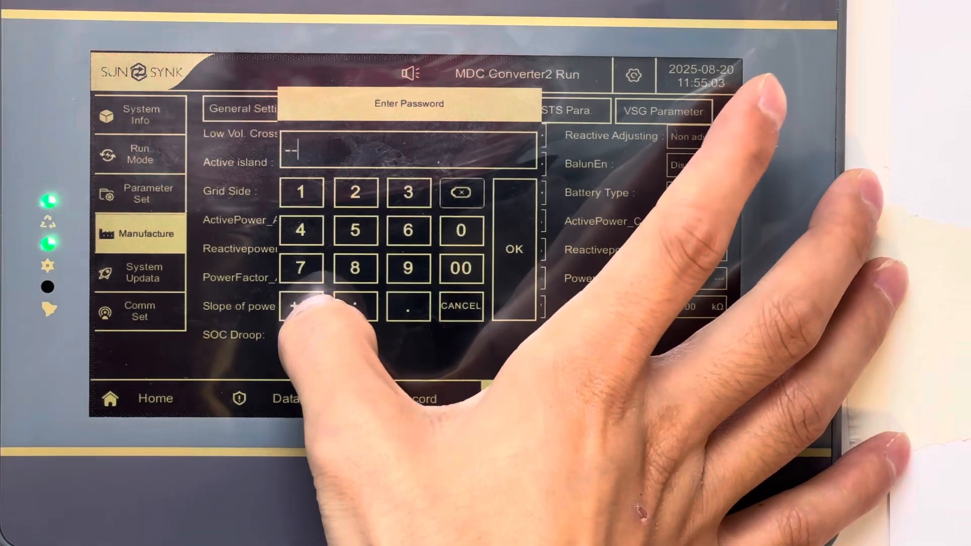
# Submit the password with OK to unlock the manufacturer Sys. Settings page
pyautogui.click(460, 230)
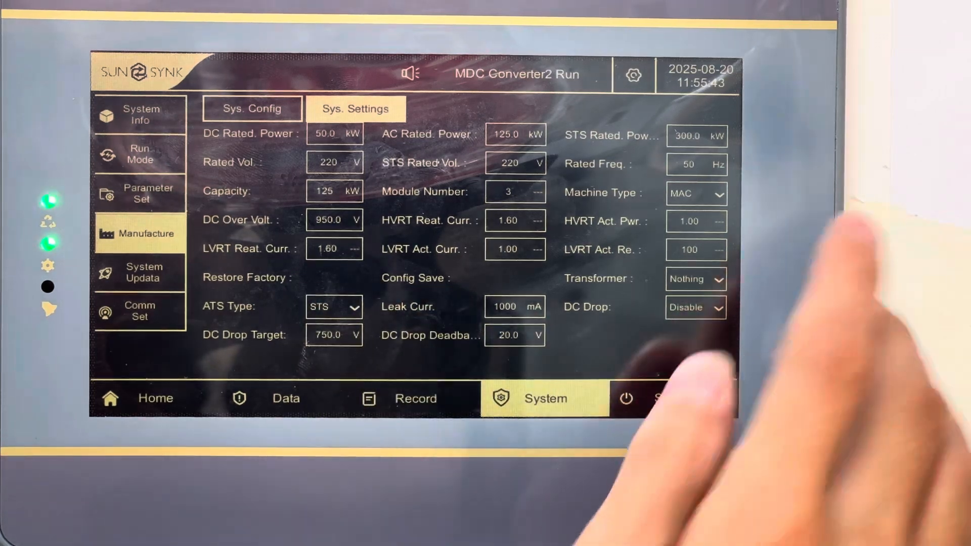
pyautogui.click(333, 307)
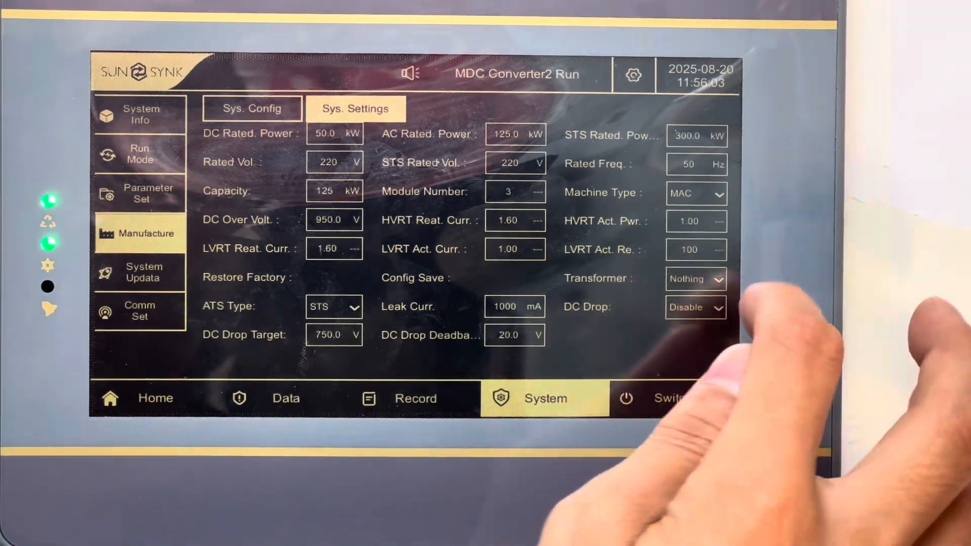
pyautogui.click(696, 279)
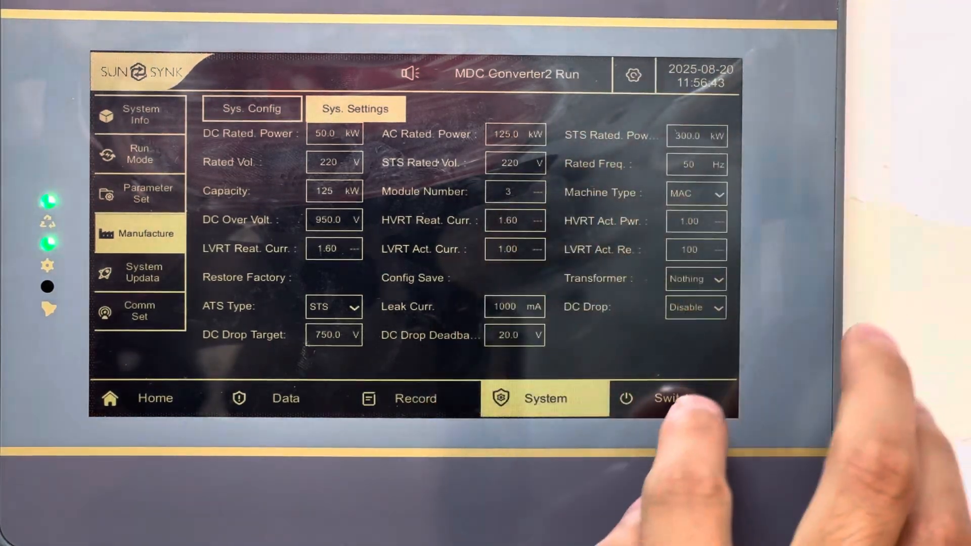
# Leave via Switch and System Info, then reselect Manufacture to see the password prompt return
pyautogui.click(674, 398)
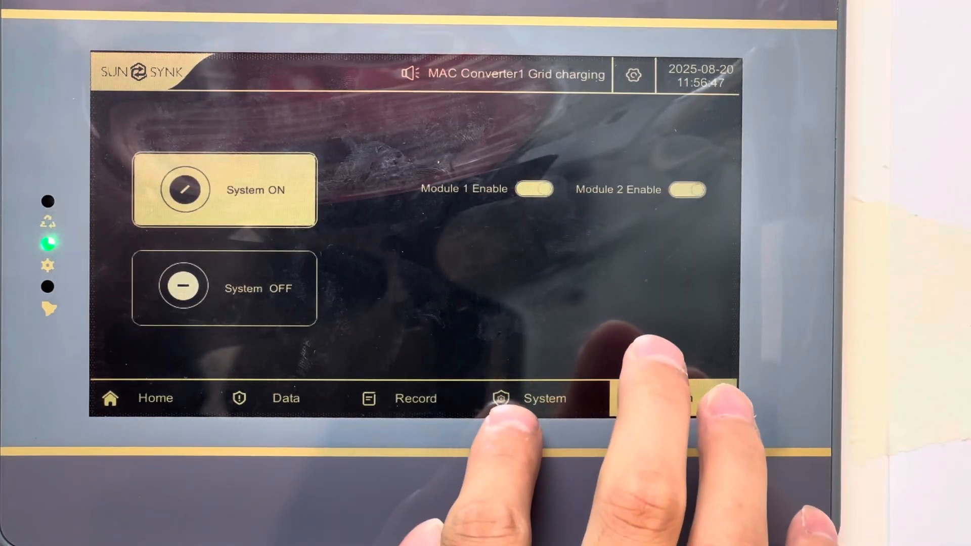
pyautogui.click(544, 399)
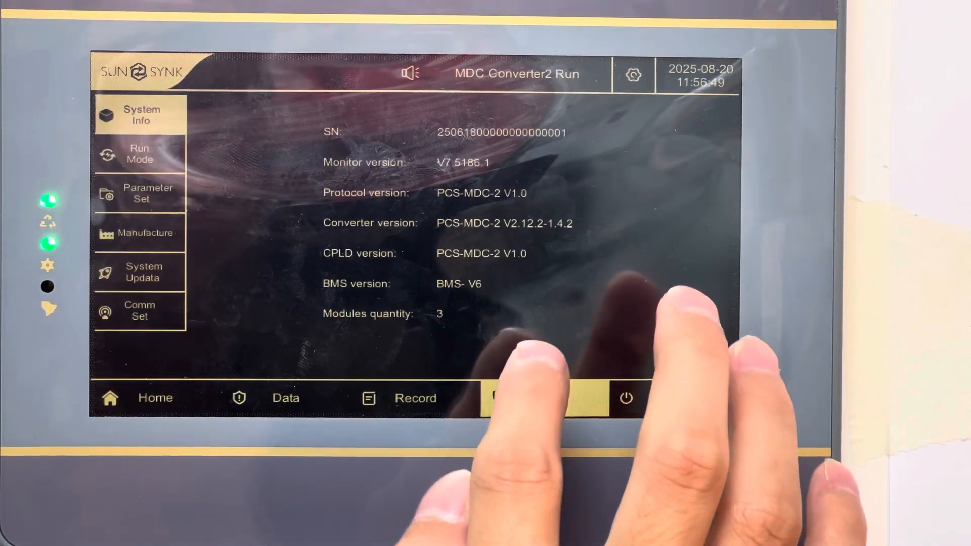
pyautogui.click(139, 233)
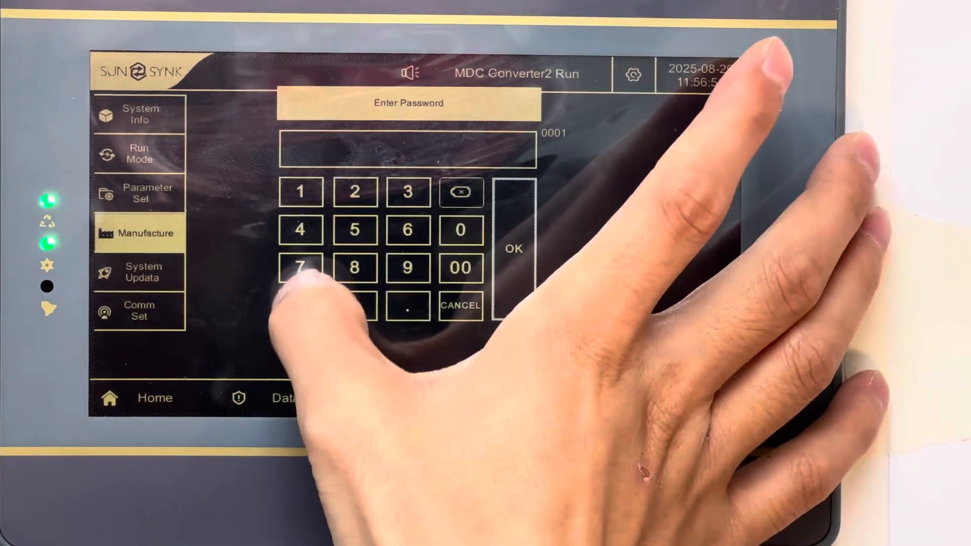